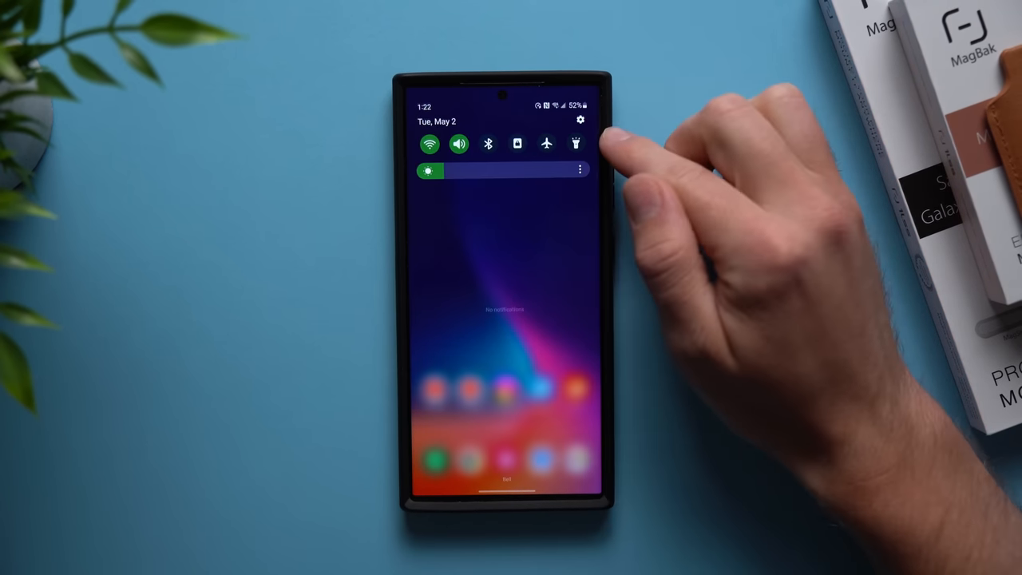
Go to Settings > Lock screen and pick the Auto lock when screen turns off timeout
click(580, 120)
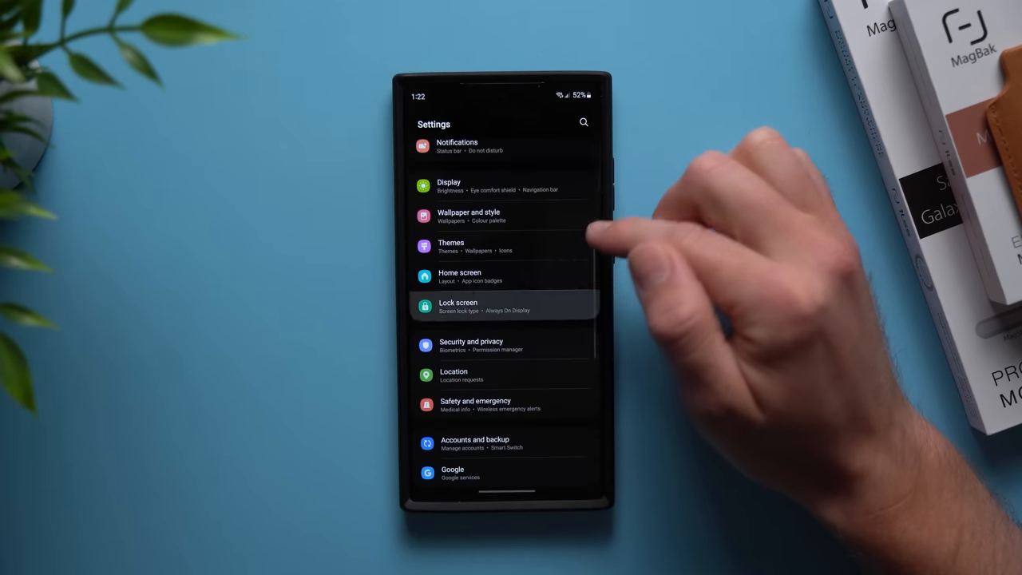
click(458, 306)
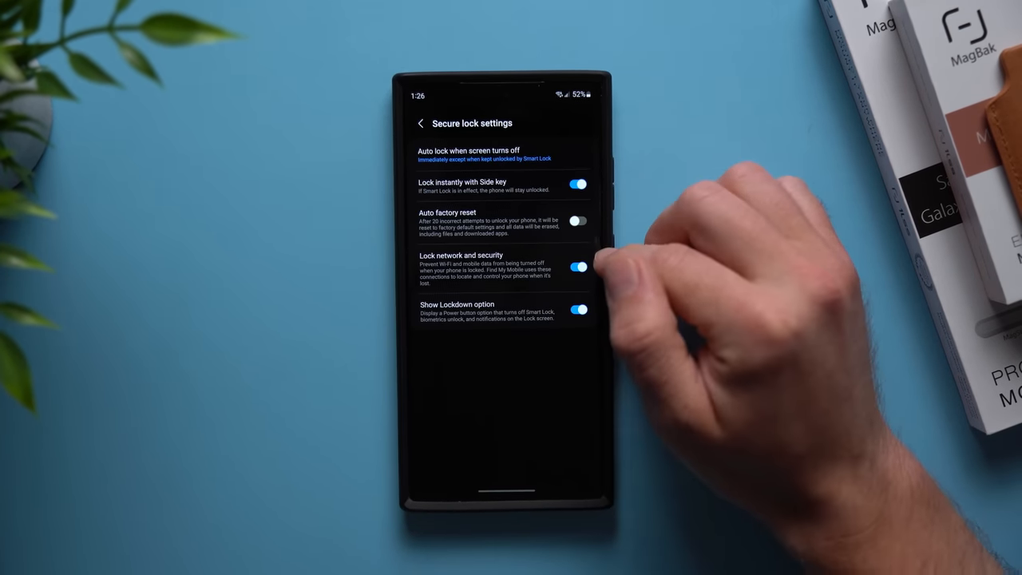
click(469, 154)
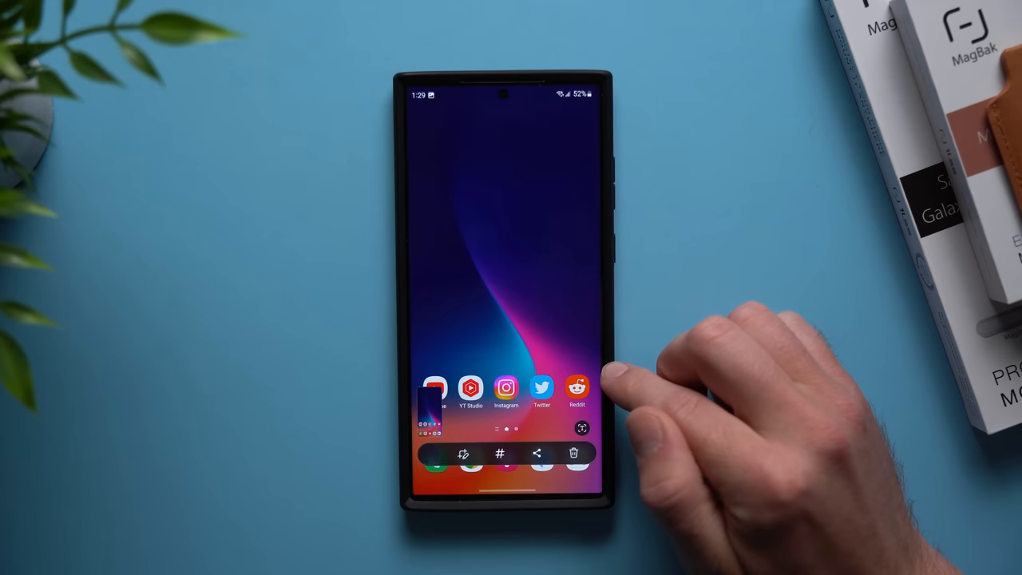
Capture a screenshot of the home screen to bring up the screenshot toolbar
click(577, 453)
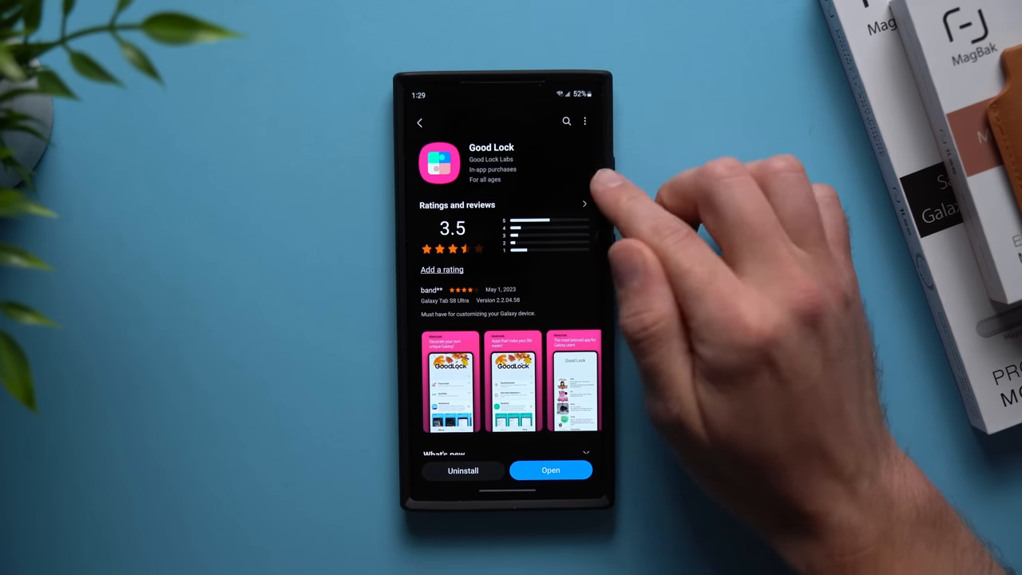
Launch Good Lock and discard the freshly captured screenshot with the delete button
click(550, 470)
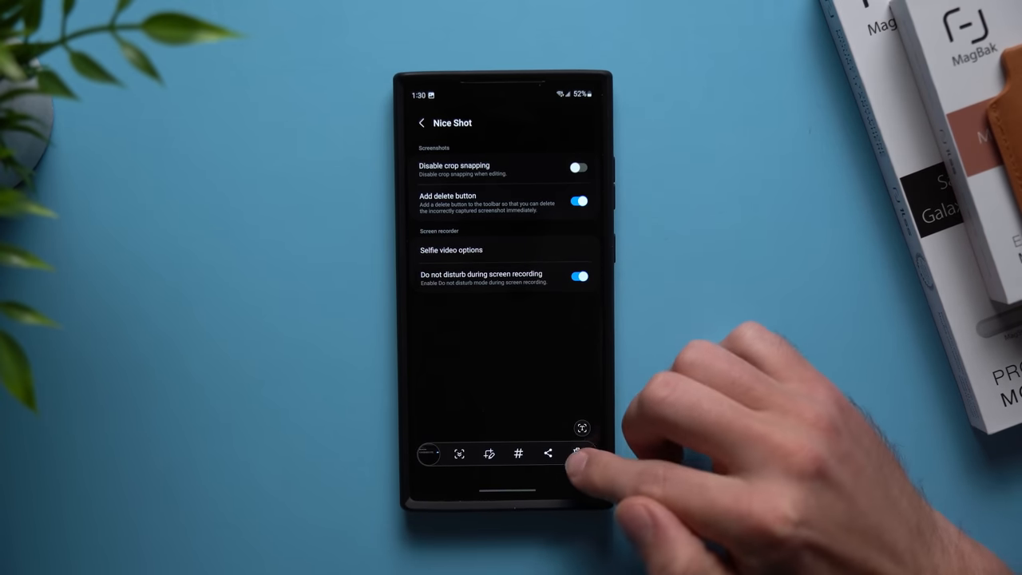
click(575, 453)
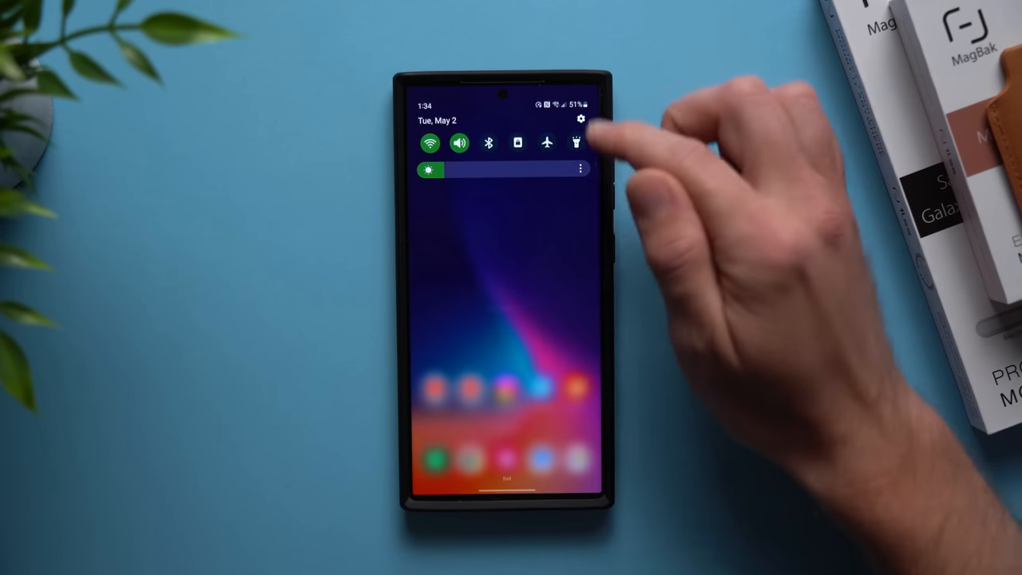
Navigate Settings to Advanced features > Side key
click(580, 119)
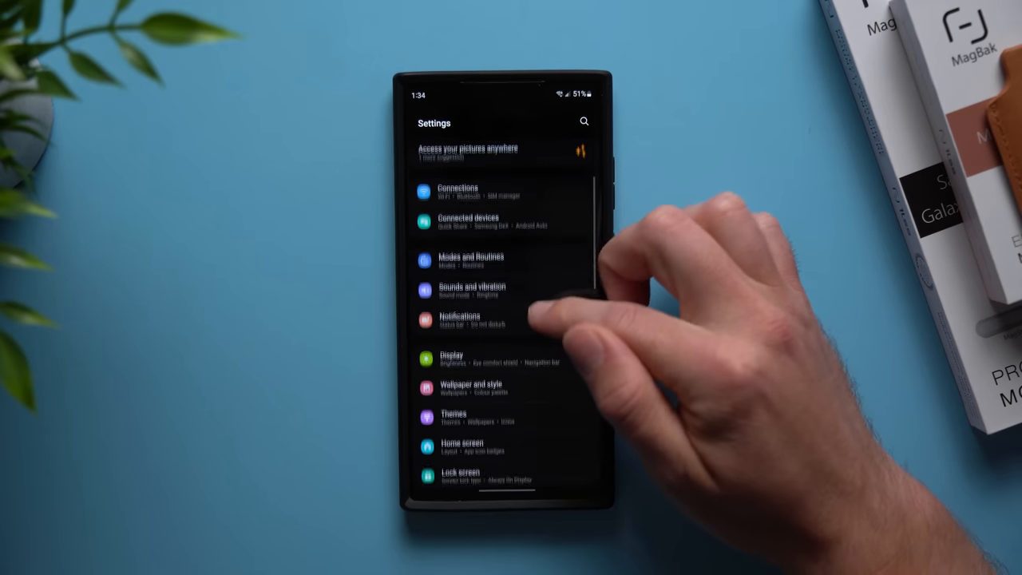
scroll(down, 3)
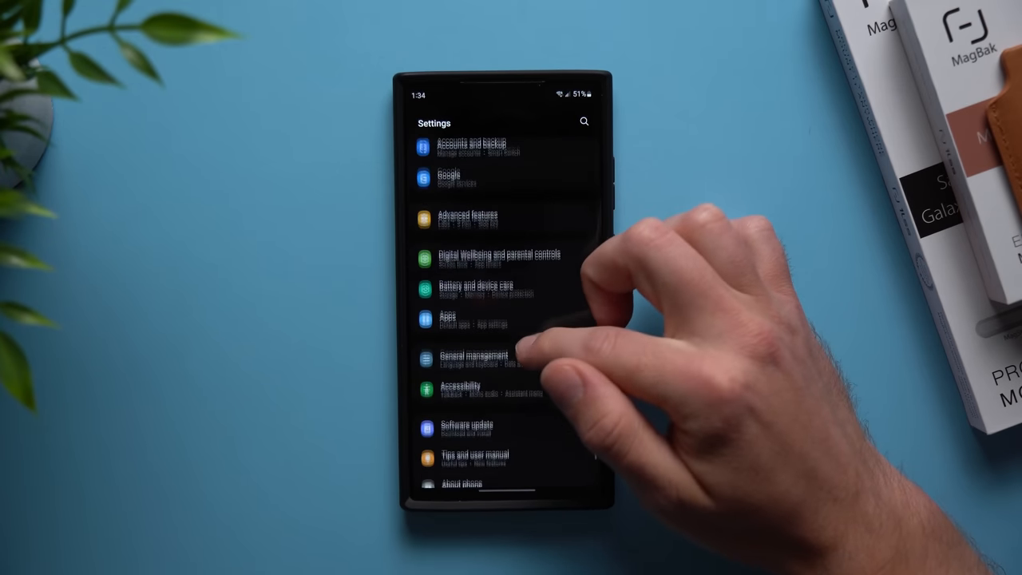
click(467, 218)
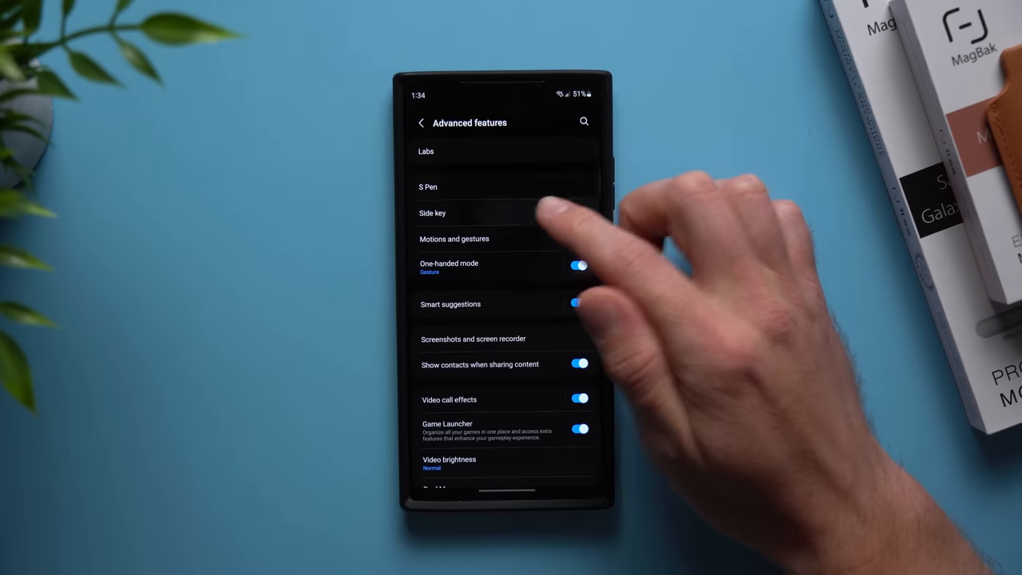
click(432, 212)
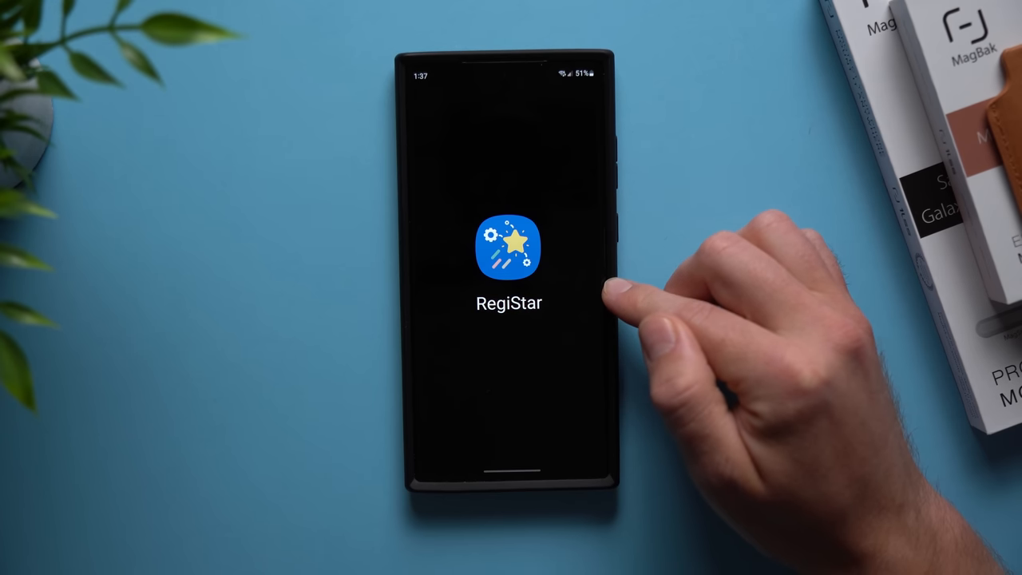
Enable RegiStar's side-key press-and-hold action and set it to Turn on or off flashlight
click(508, 247)
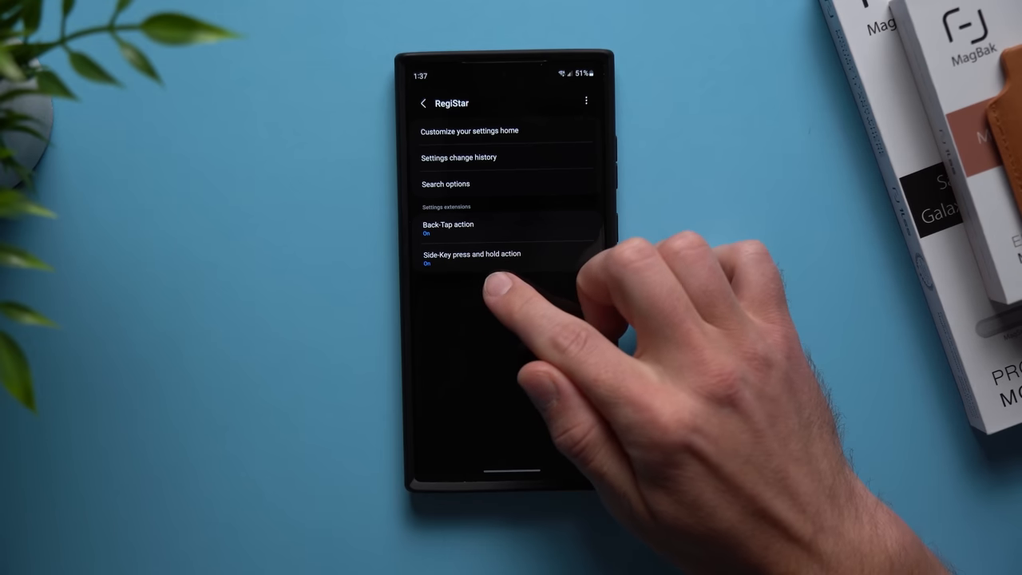
click(472, 254)
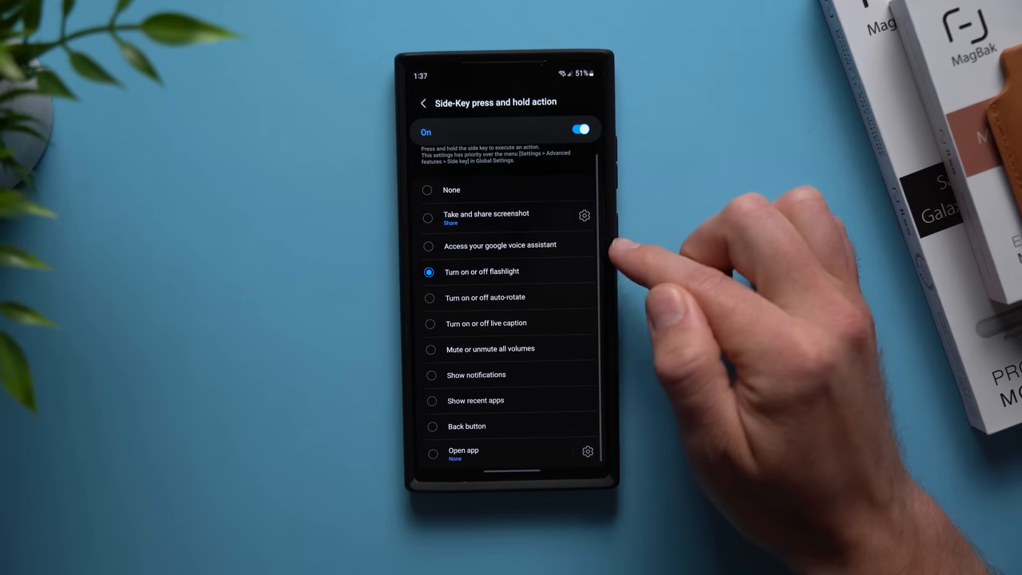
mouse_move(614, 256)
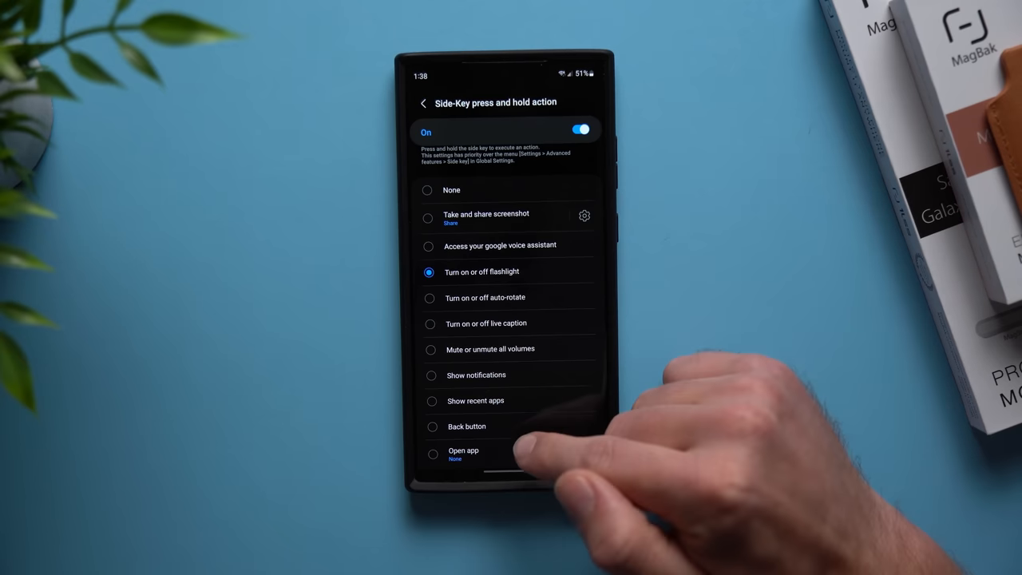
click(463, 453)
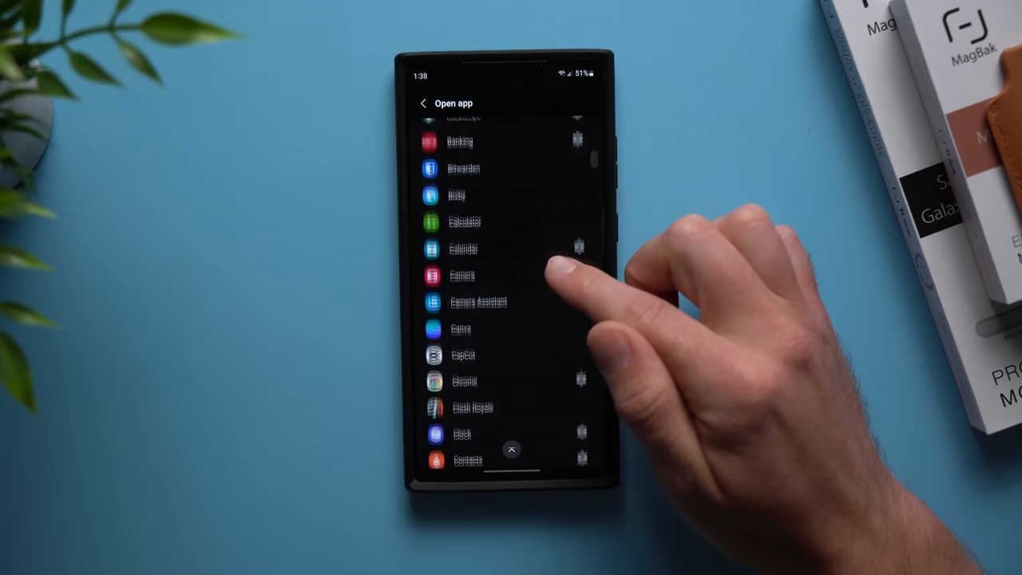
scroll(down, 3)
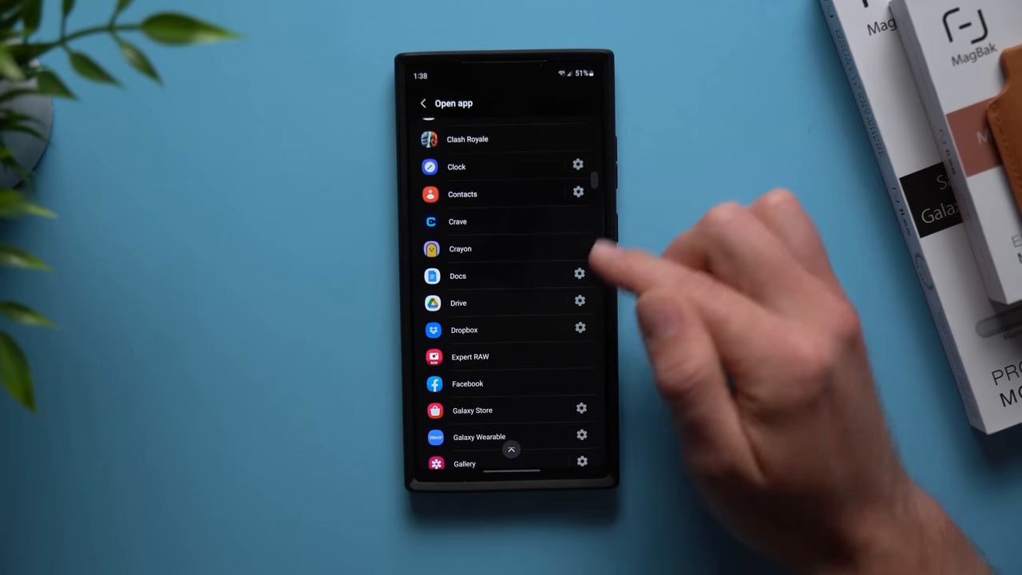
scroll(down, 3)
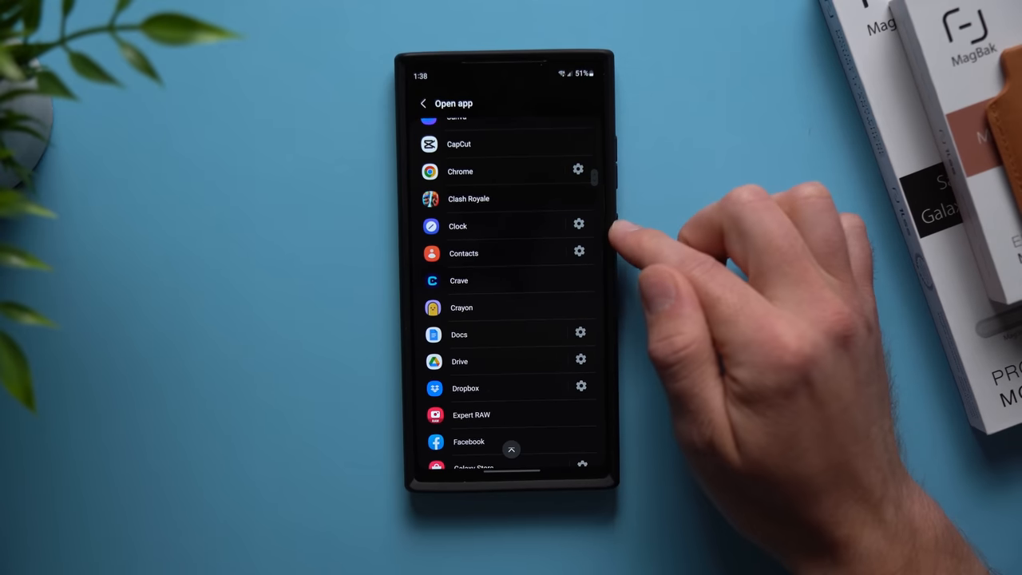
click(424, 102)
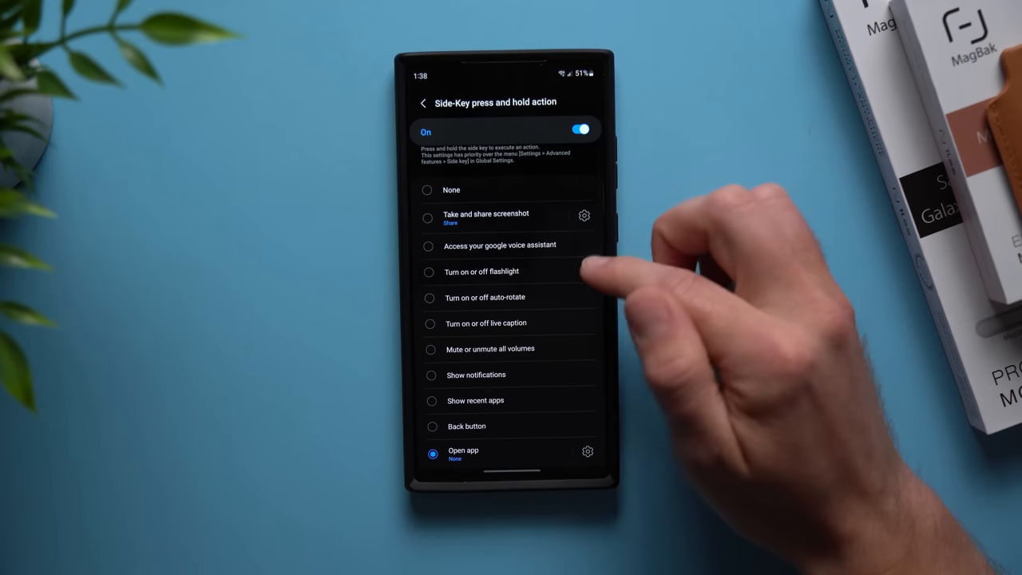
click(431, 271)
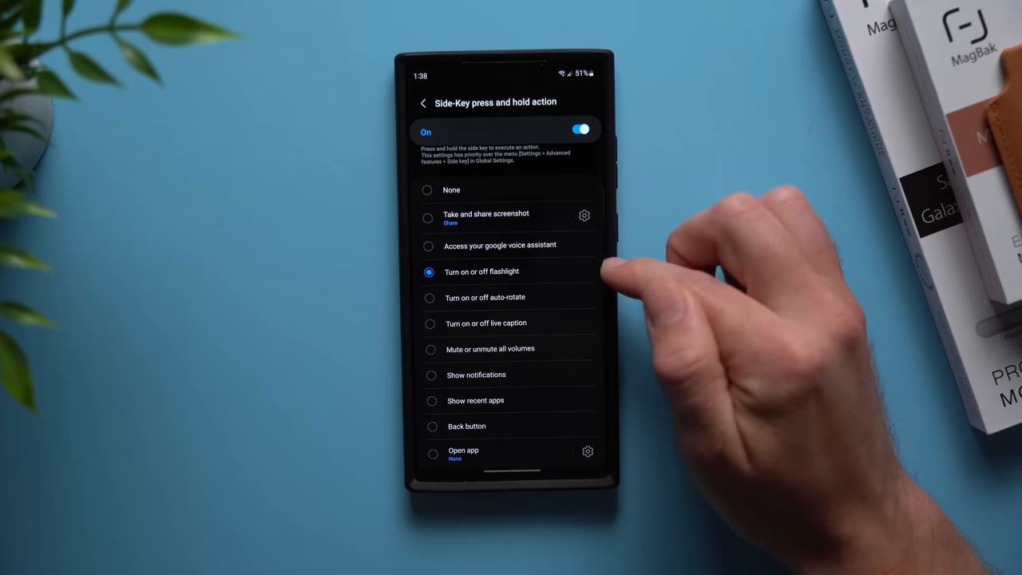